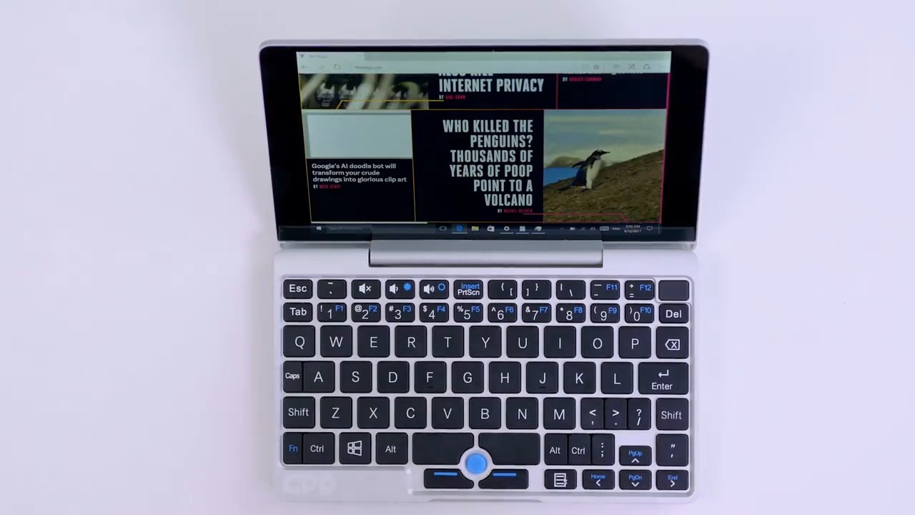
pyautogui.scroll(-3)
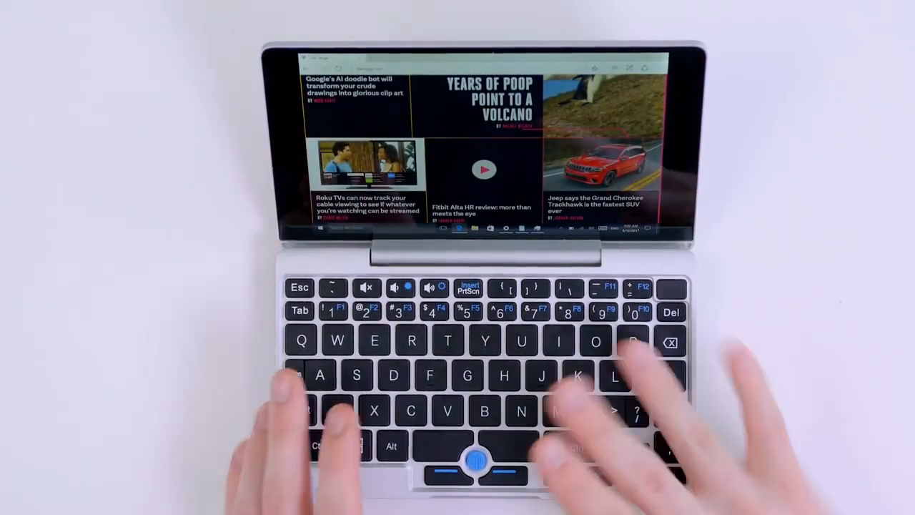